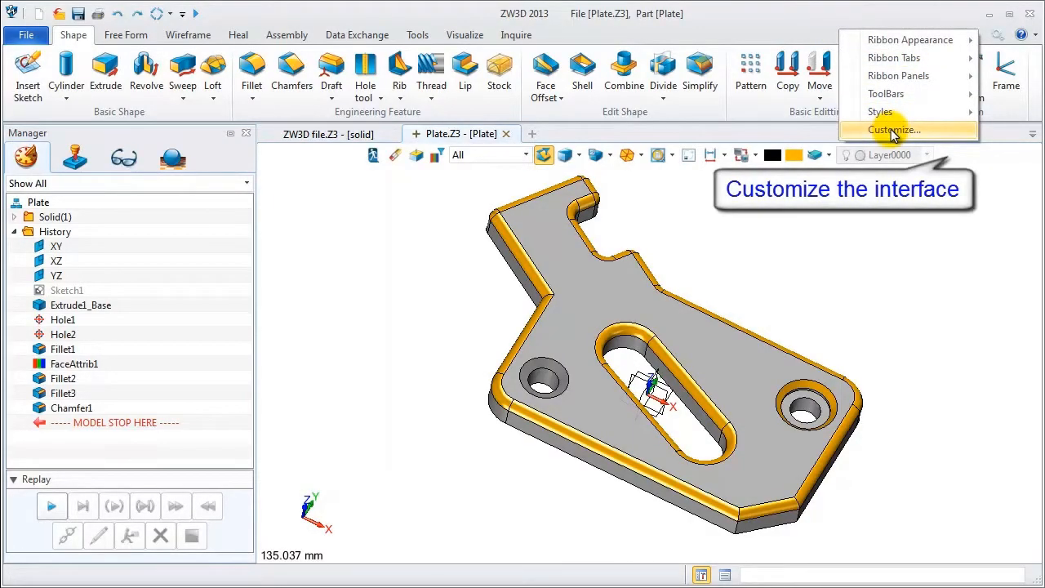
# Step: Open the Customize dialog from the ribbon options and switch to its Transfer page
pyautogui.click(894, 130)
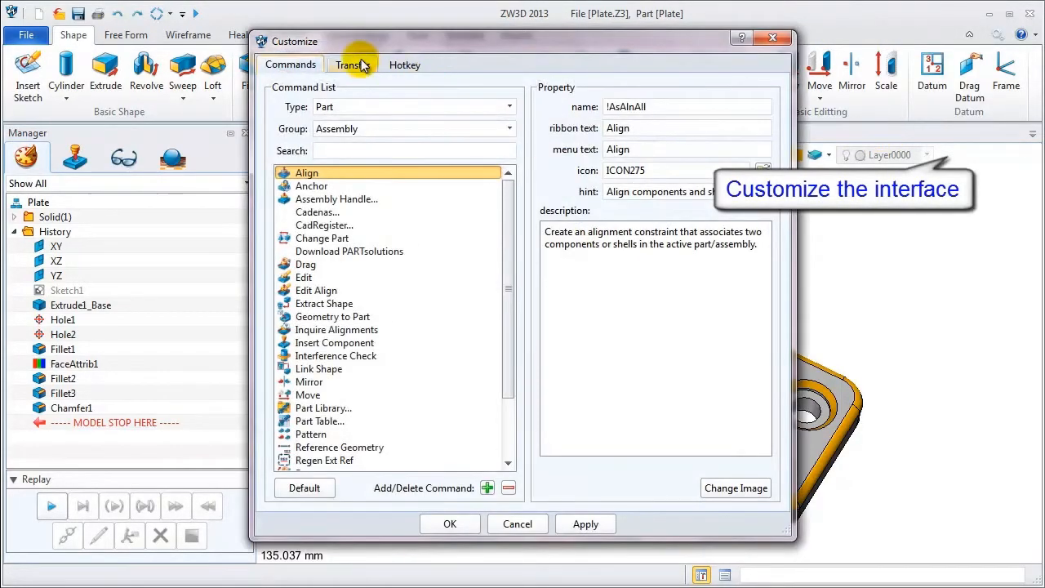
pyautogui.click(352, 64)
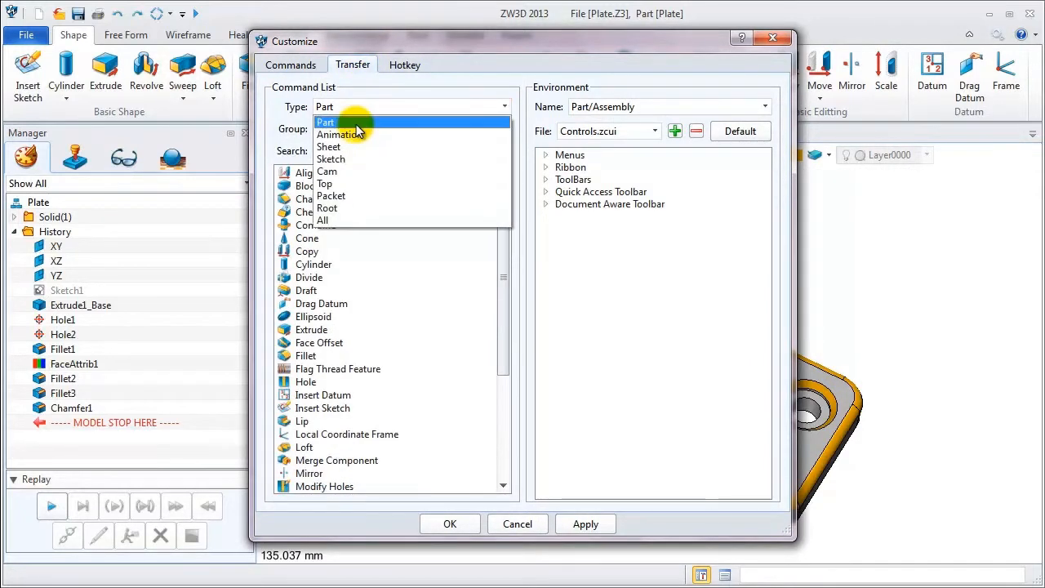
# Step: Add Stock and Shell to the Basic Shape group, plus a Pattern/Mirror menu
pyautogui.click(329, 134)
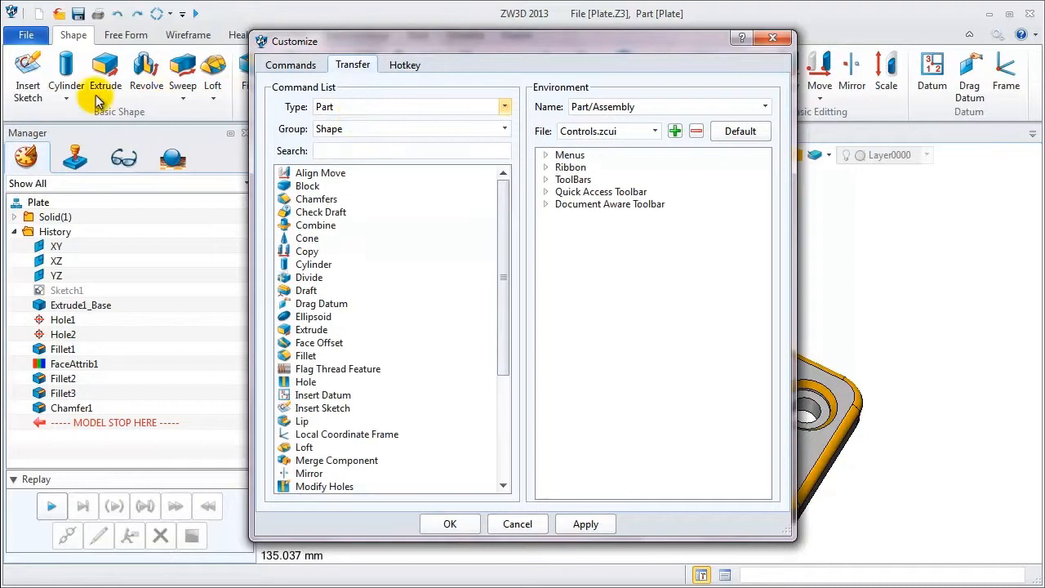
pyautogui.click(545, 168)
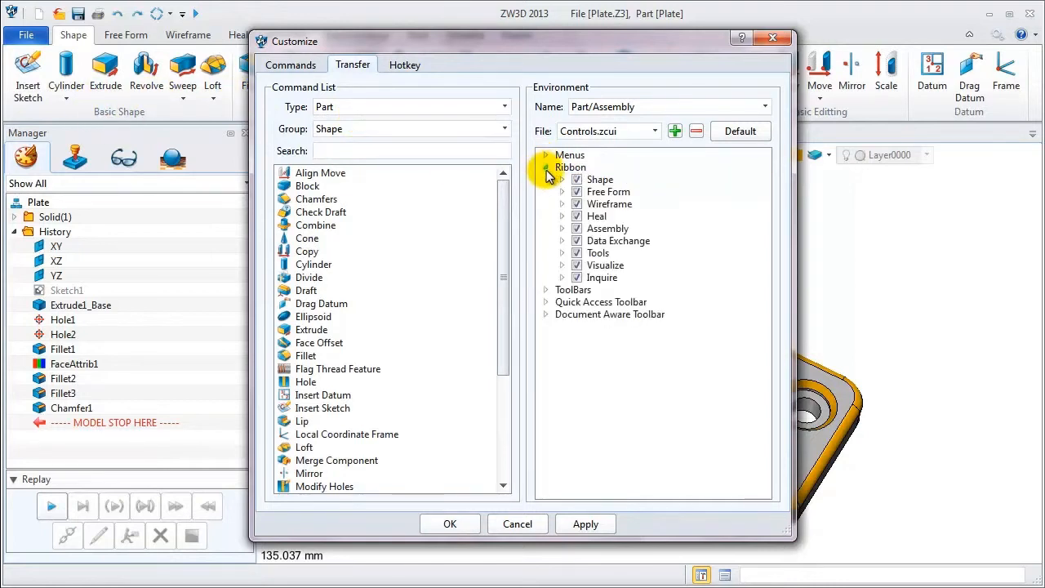
pyautogui.click(563, 179)
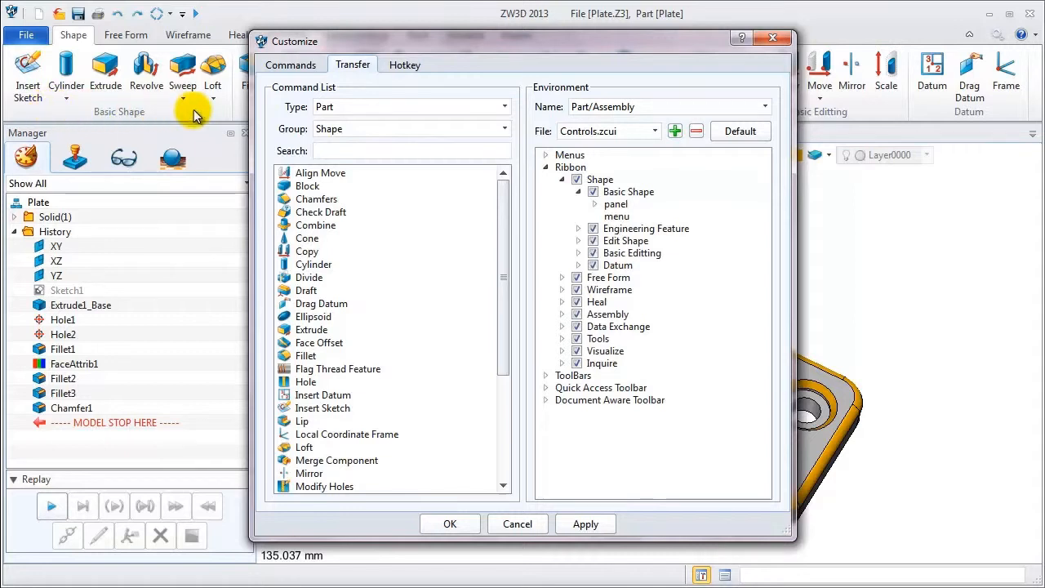
pyautogui.click(579, 204)
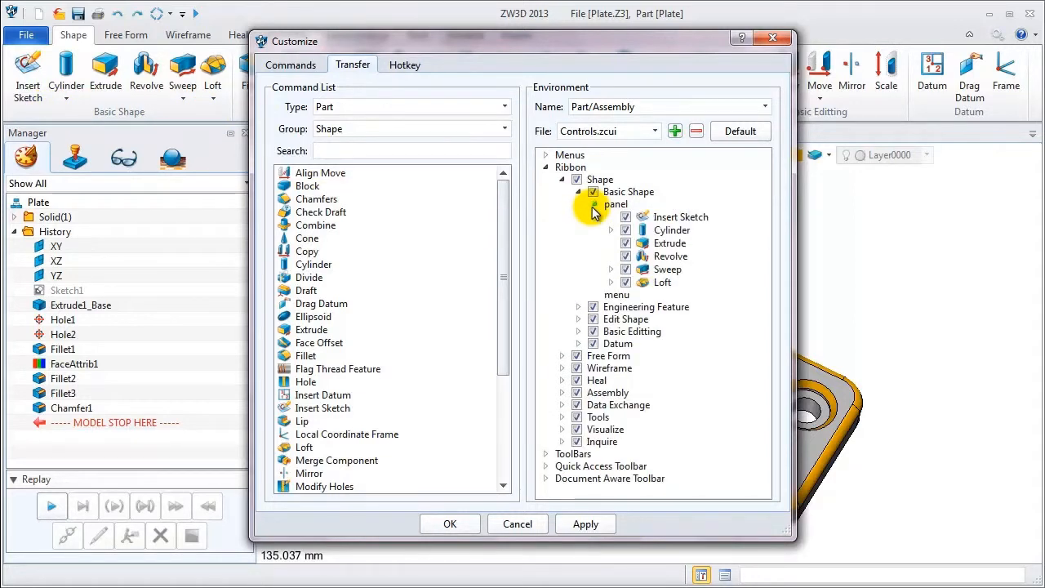
pyautogui.scroll(-3)
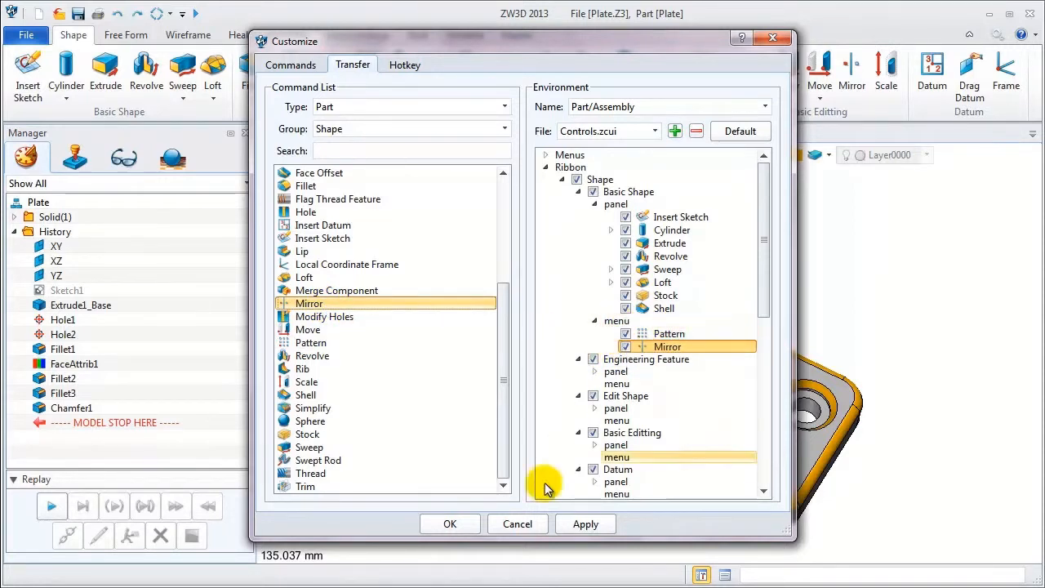
# Step: Apply the ribbon customization with OK and close the Customize dialog
pyautogui.click(585, 524)
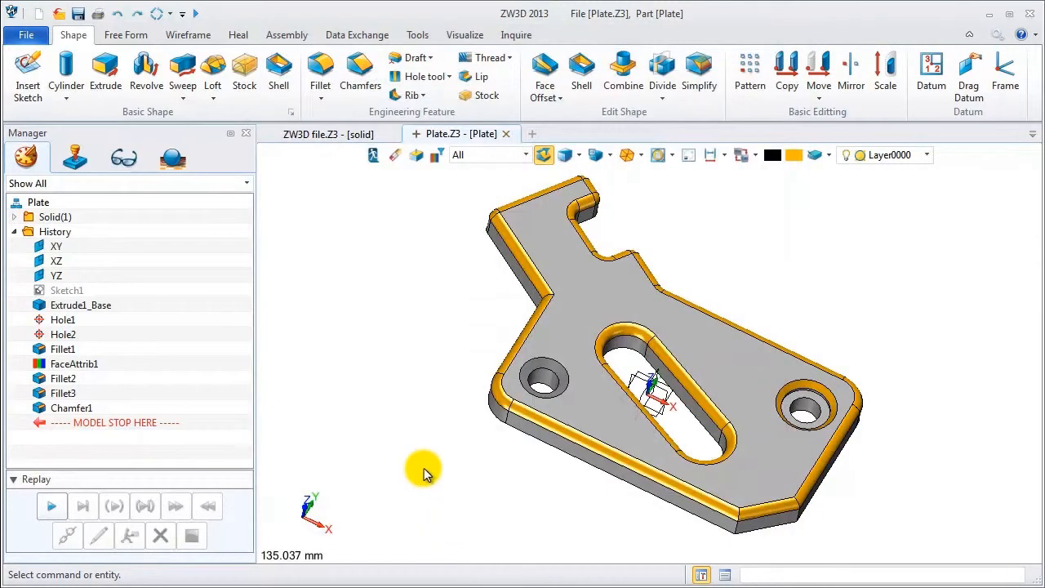
pyautogui.moveTo(244, 73)
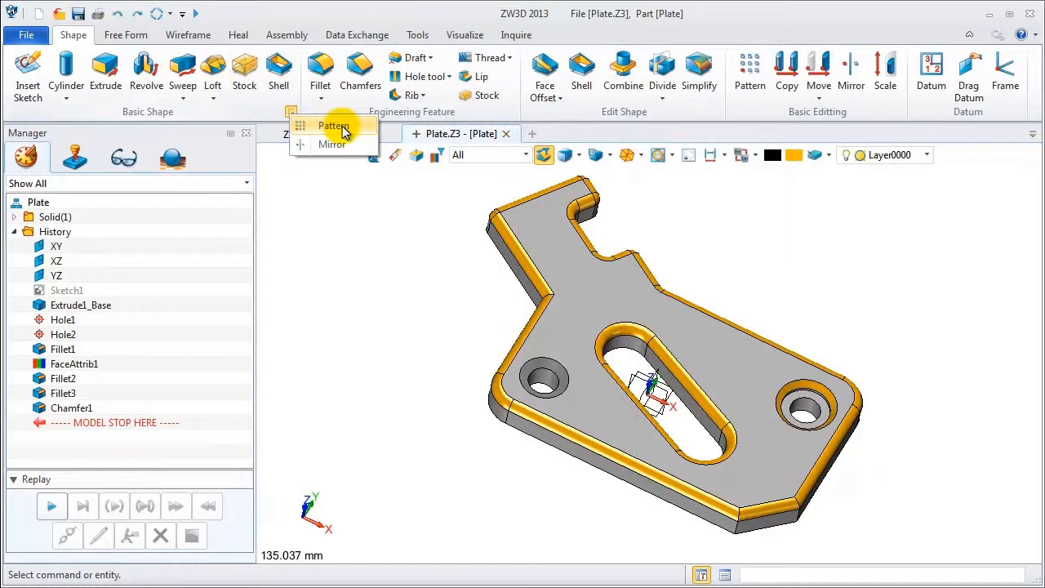
pyautogui.moveTo(346, 247)
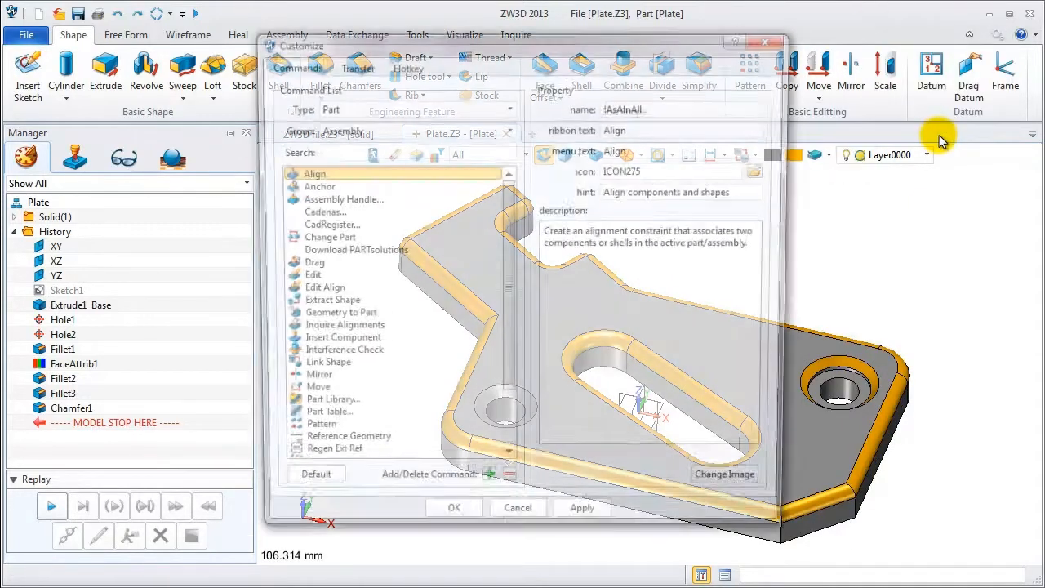
# Step: Assign ribbon hotkeys Shift+E to Extrude and Shift+F to Fillet, then close Customize
pyautogui.click(405, 65)
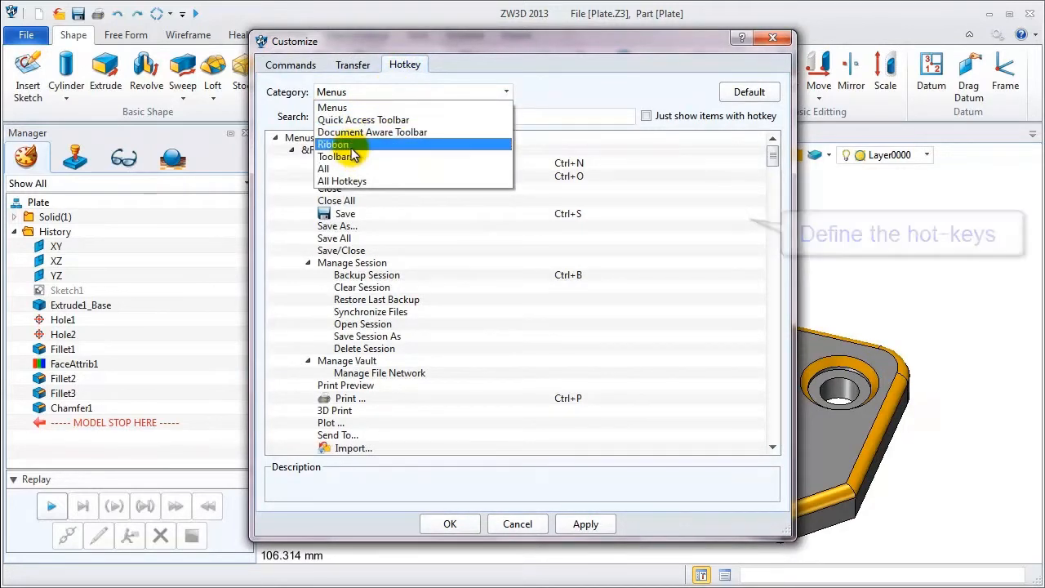
pyautogui.click(333, 144)
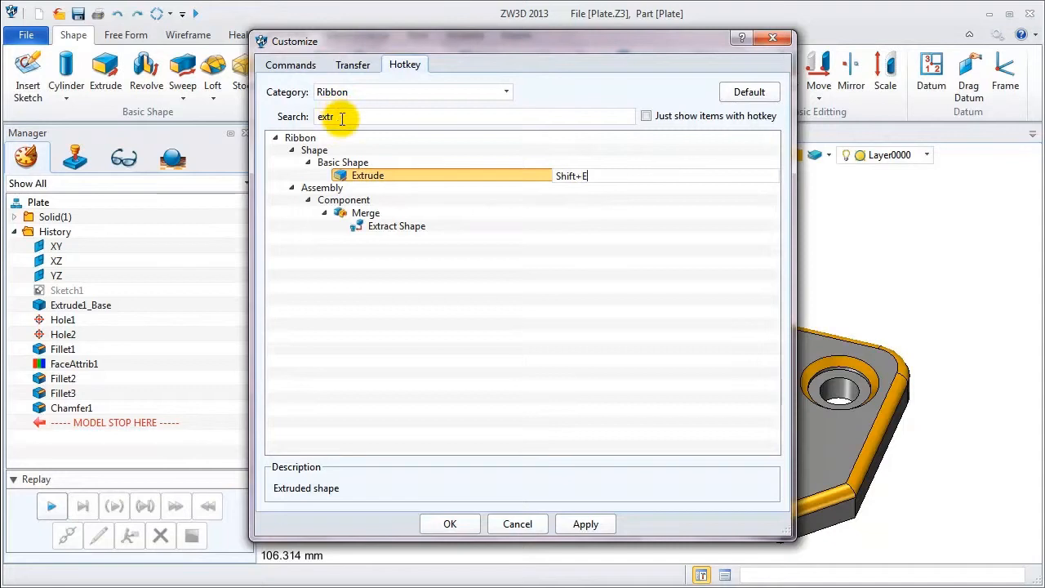
pyautogui.write('fill')
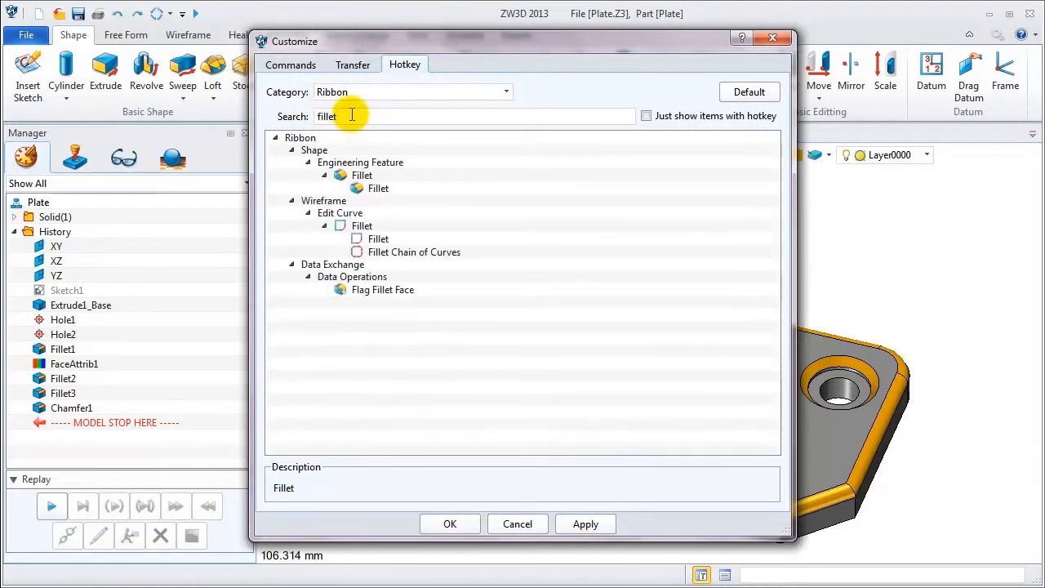
pyautogui.click(377, 188)
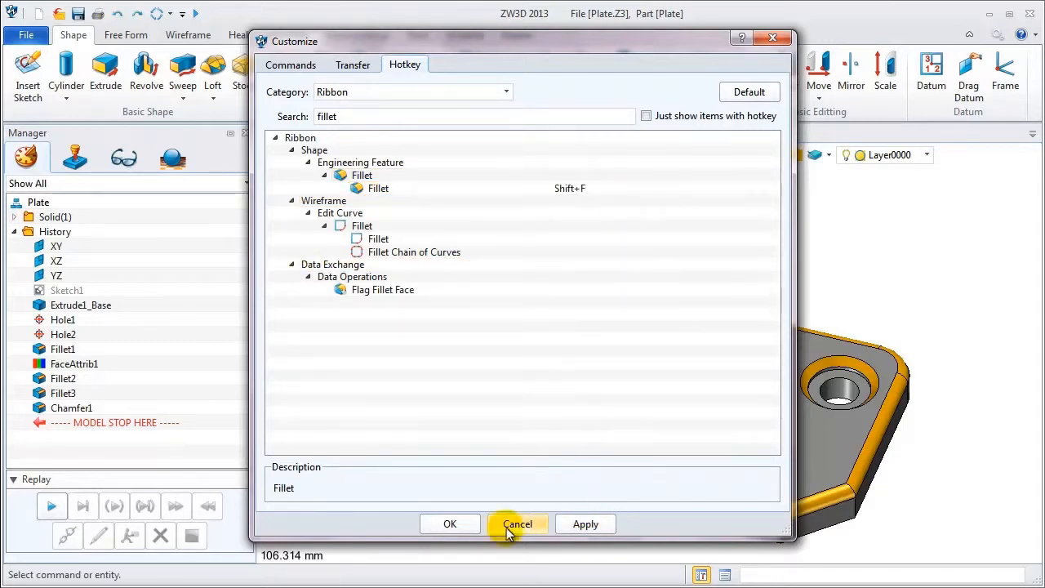
pyautogui.click(518, 524)
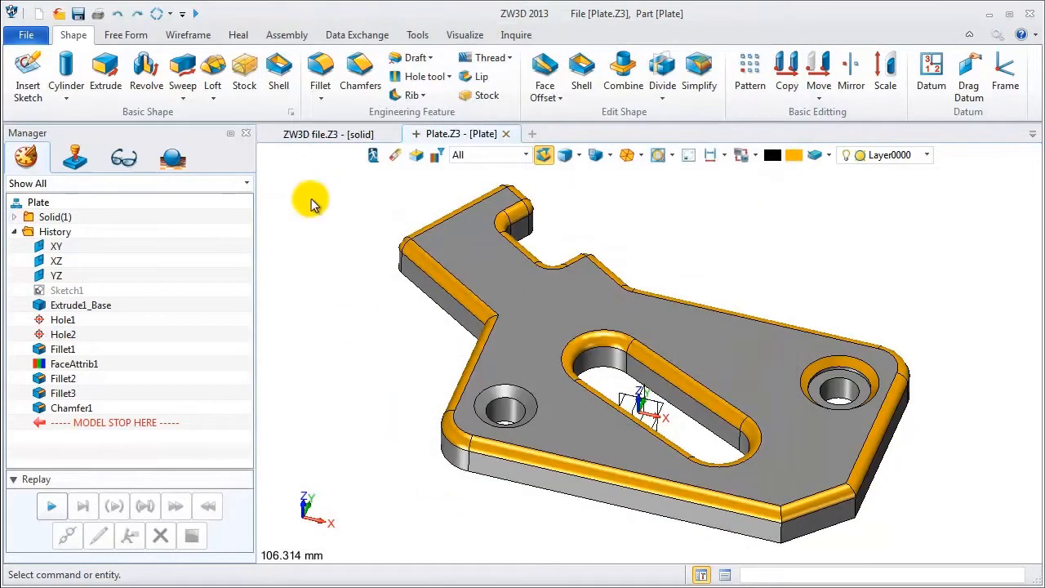
# Step: Extrude the slot-shaped boss profile from -37 to -54 as Extrude4_Base
pyautogui.click(105, 74)
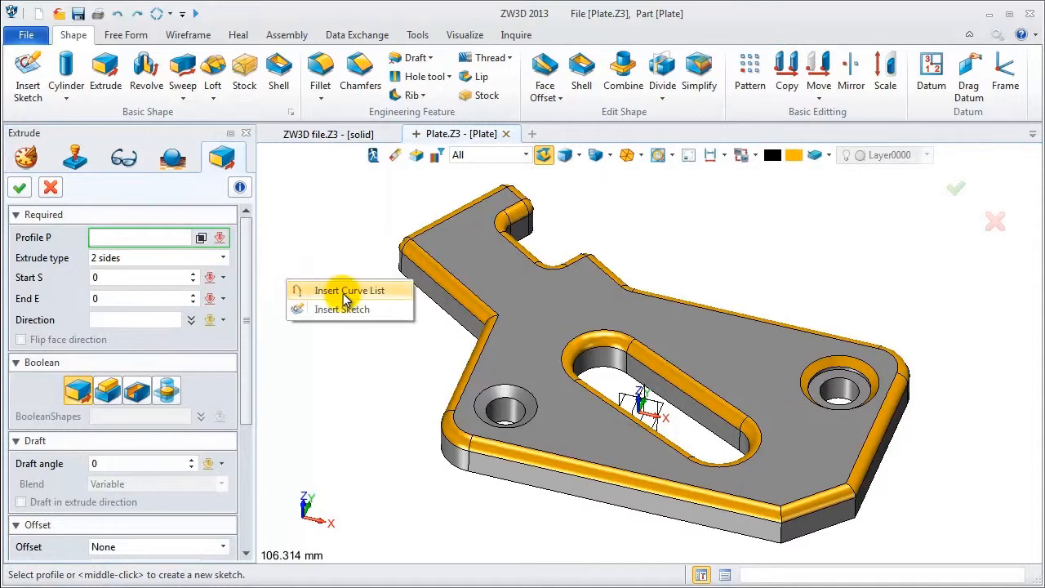
pyautogui.click(349, 291)
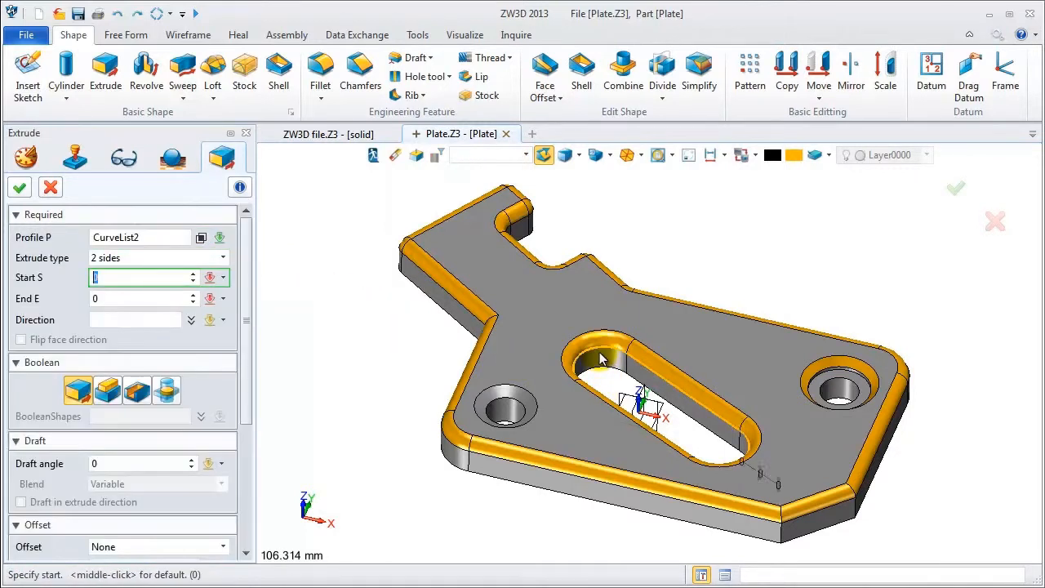
pyautogui.write('-37')
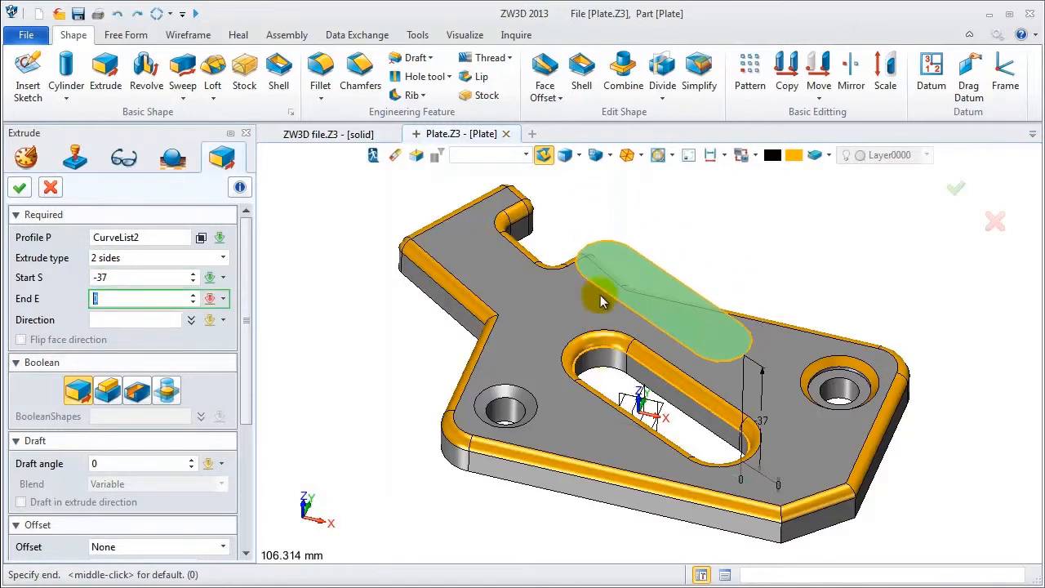
pyautogui.write('54')
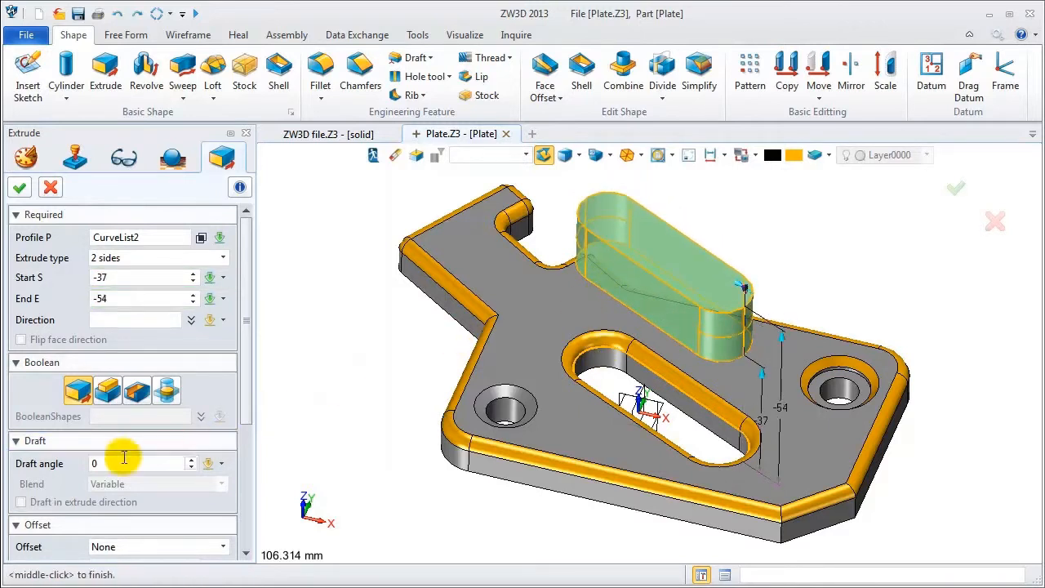
pyautogui.click(143, 463)
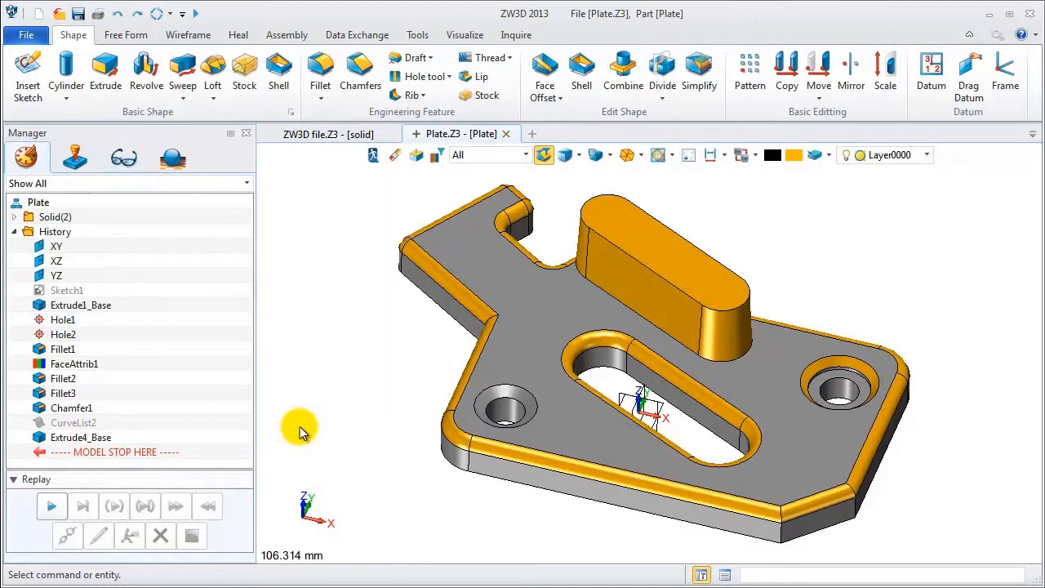
# Step: Round the boss top edge with a radius 2 fillet (Fillet4)
pyautogui.click(320, 73)
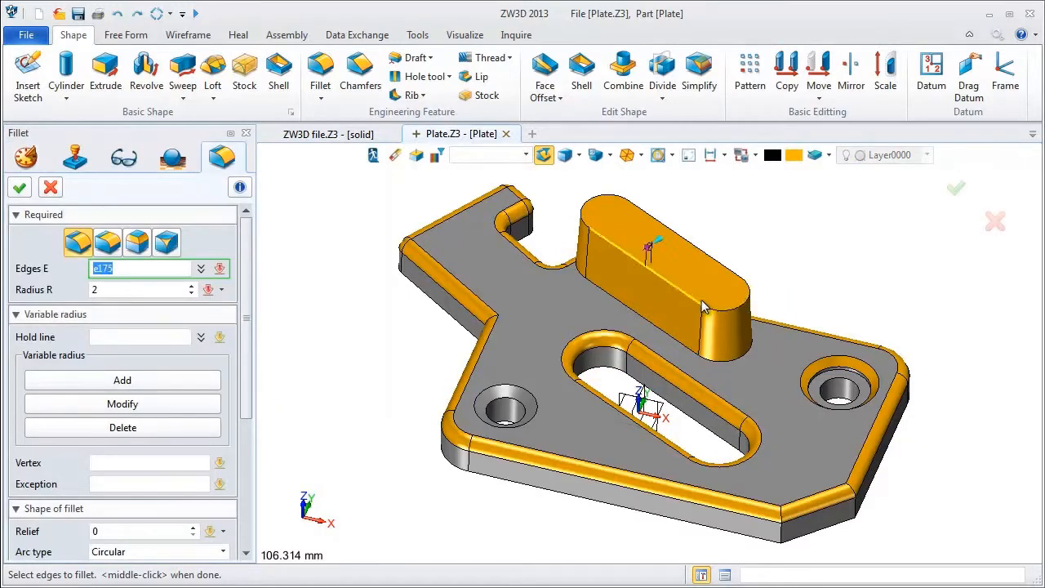
pyautogui.click(702, 307)
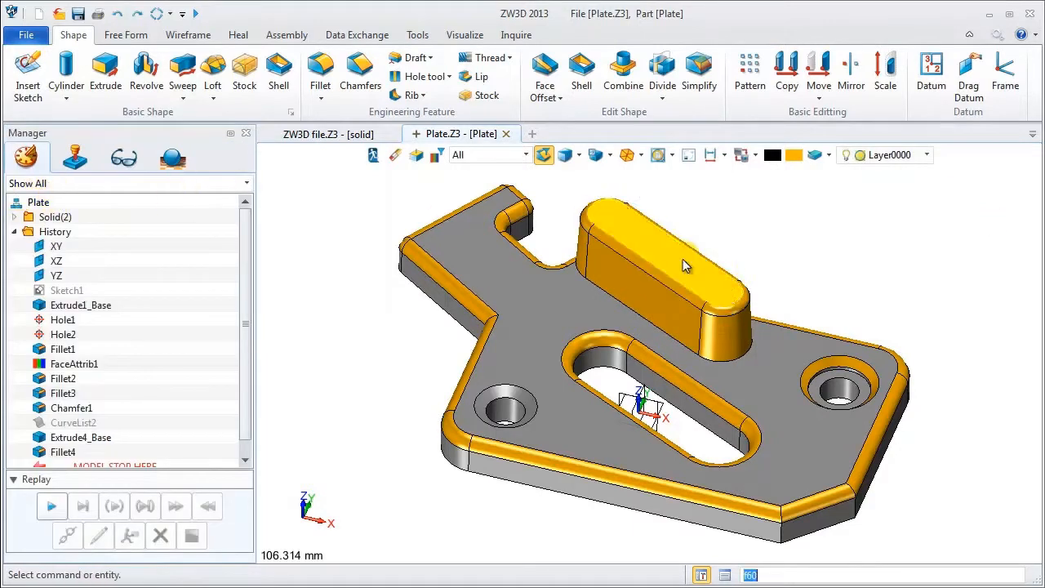
pyautogui.moveTo(825, 274)
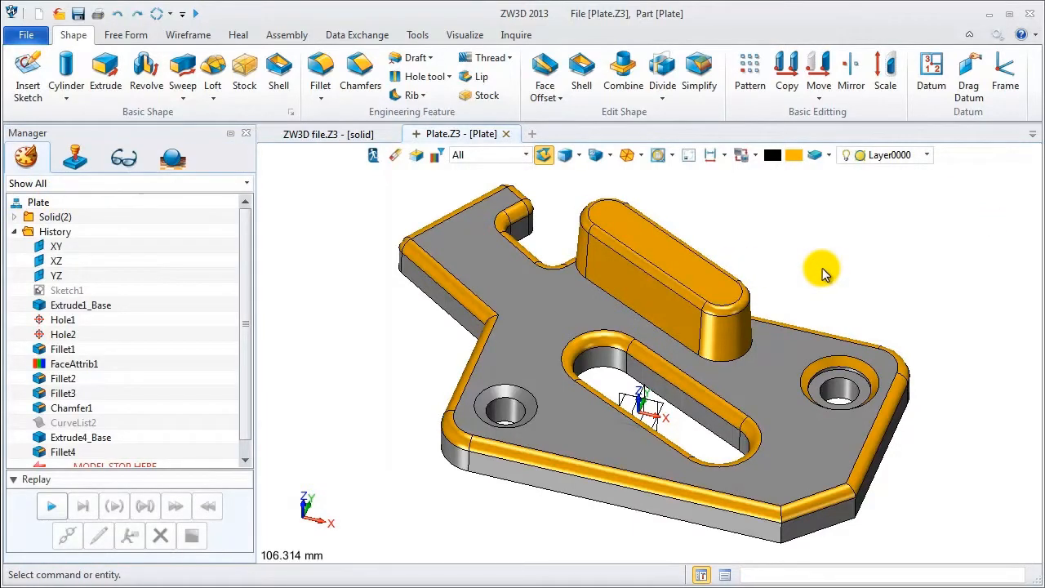